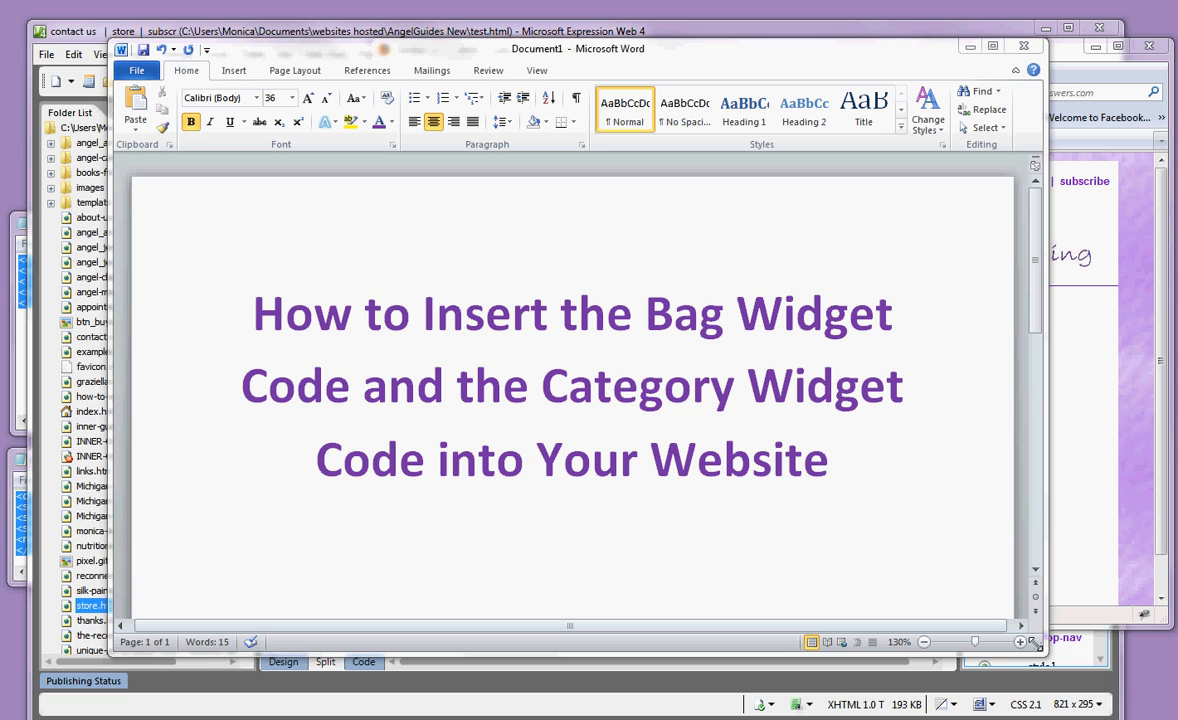
pyautogui.moveTo(1072, 380)
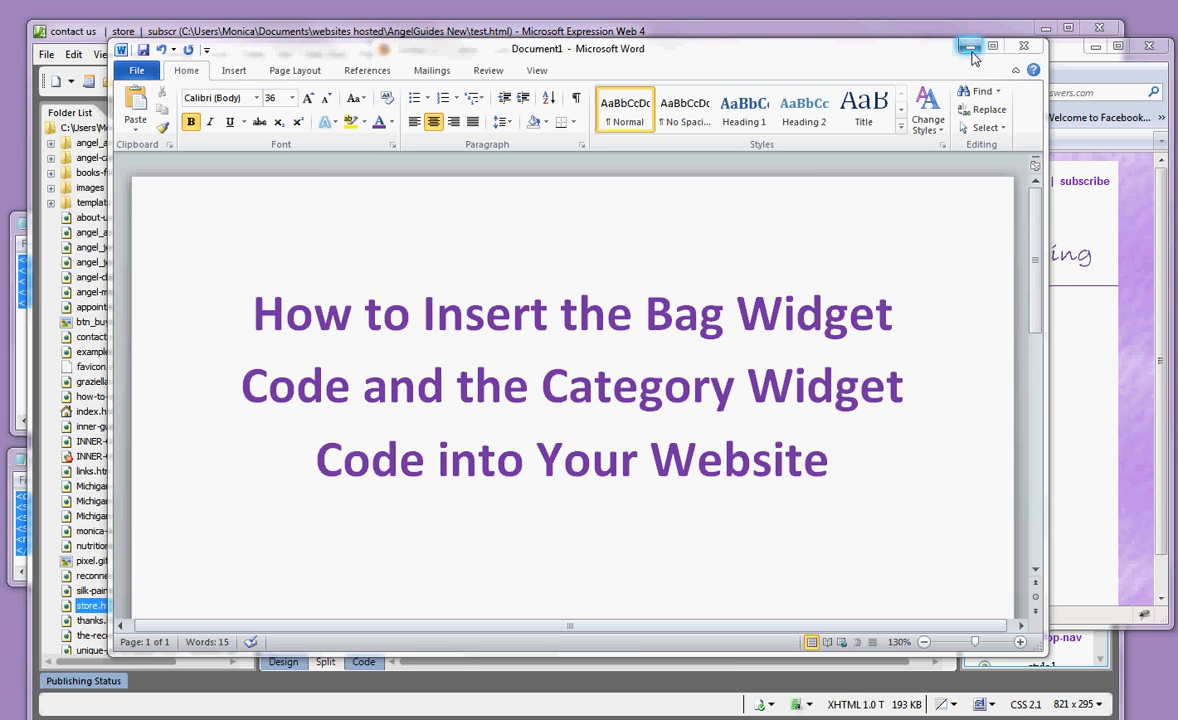
pyautogui.moveTo(968, 48)
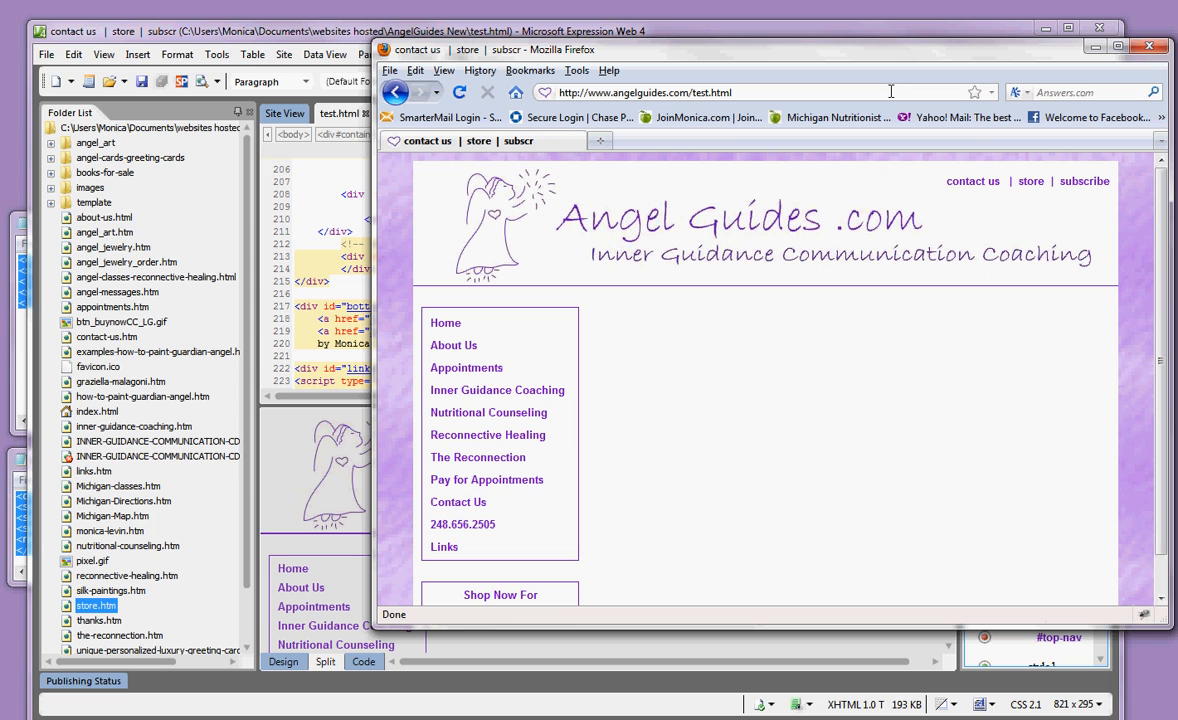
pyautogui.moveTo(840, 480)
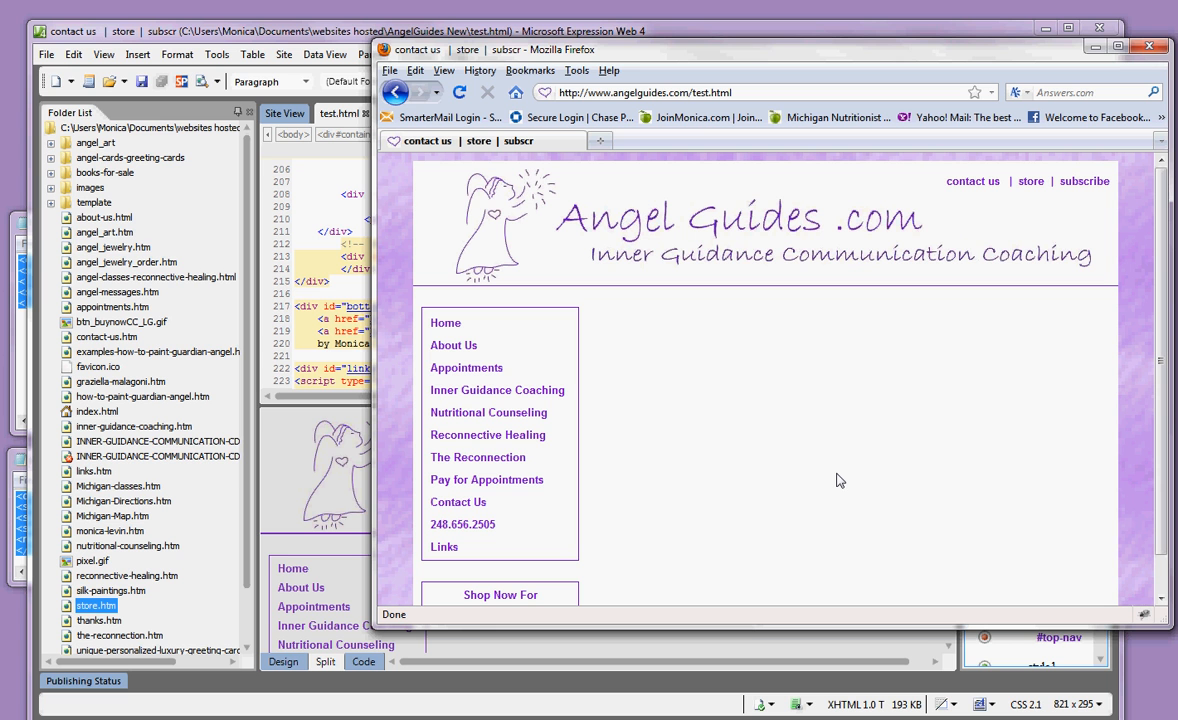
pyautogui.moveTo(540, 118)
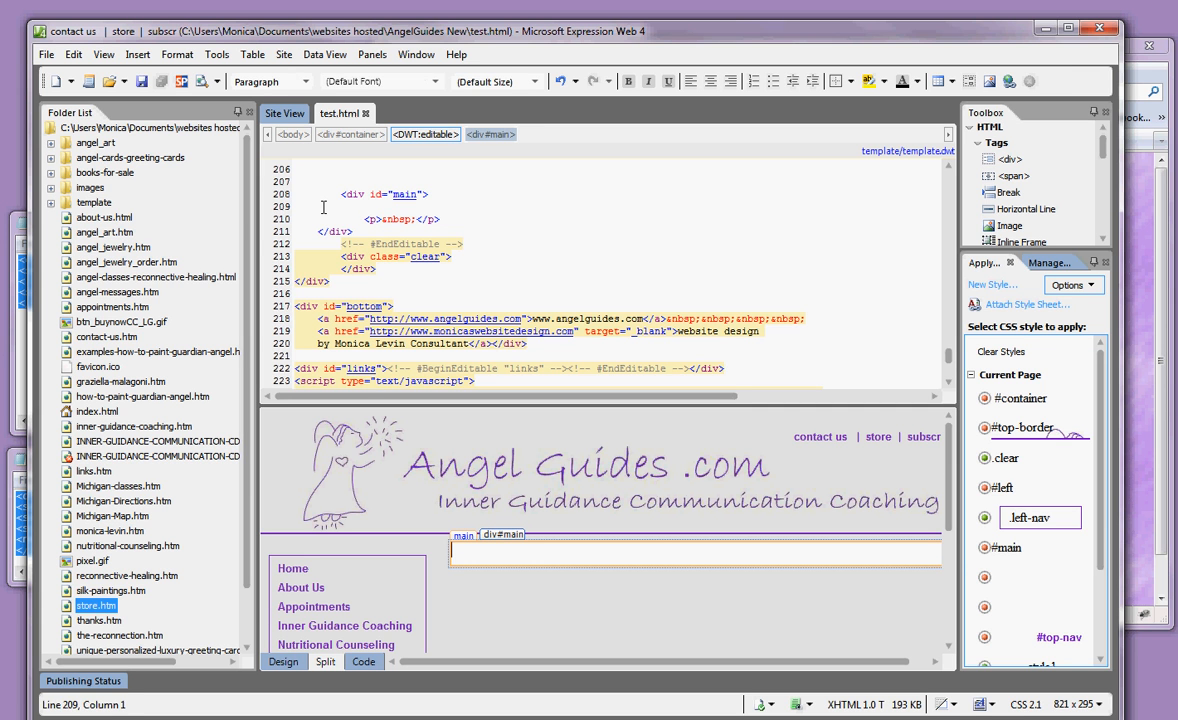
# Paste the Ecwid shopping bag widget code inside the div id="main" block of test.html
pyautogui.click(1012, 548)
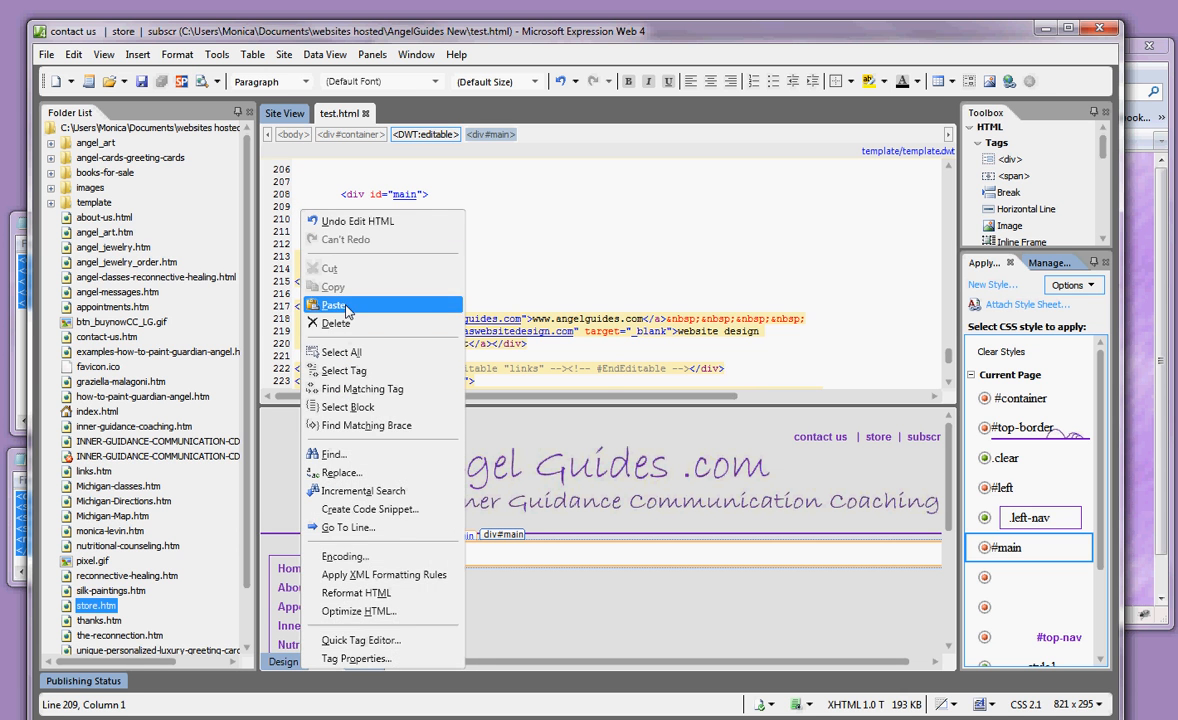
pyautogui.click(332, 304)
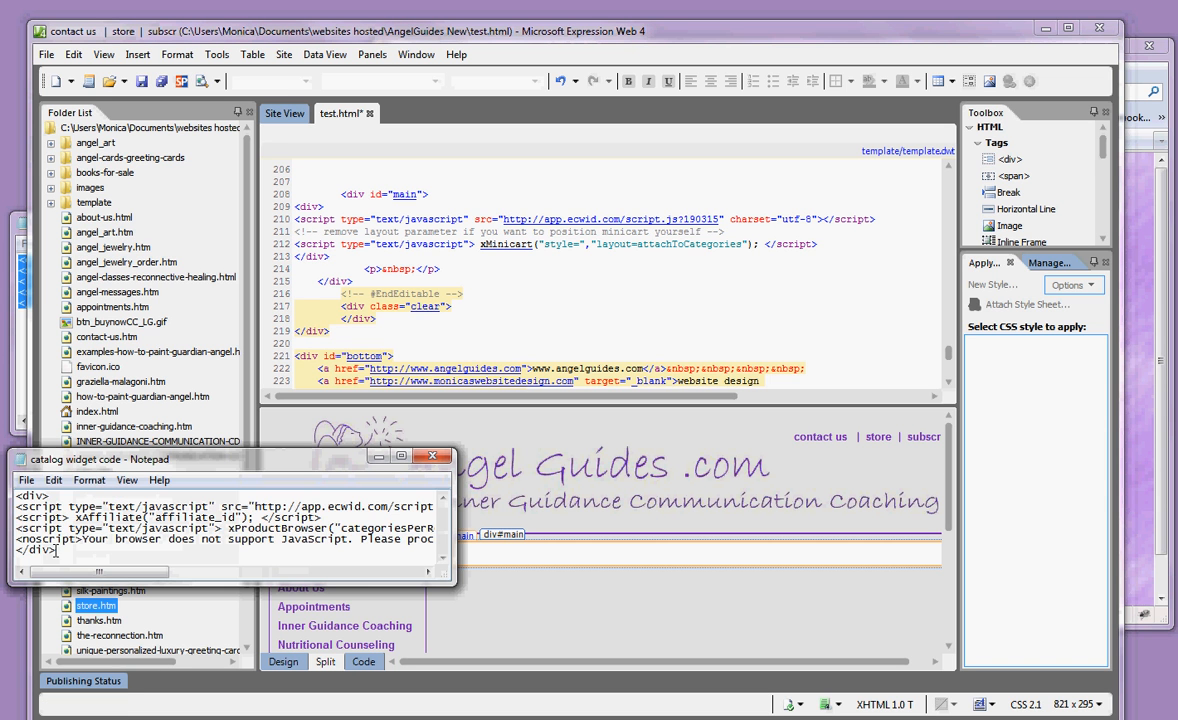
# Copy the Ecwid category catalog widget code from Notepad and paste it below the bag code
pyautogui.press('ctrl+a')
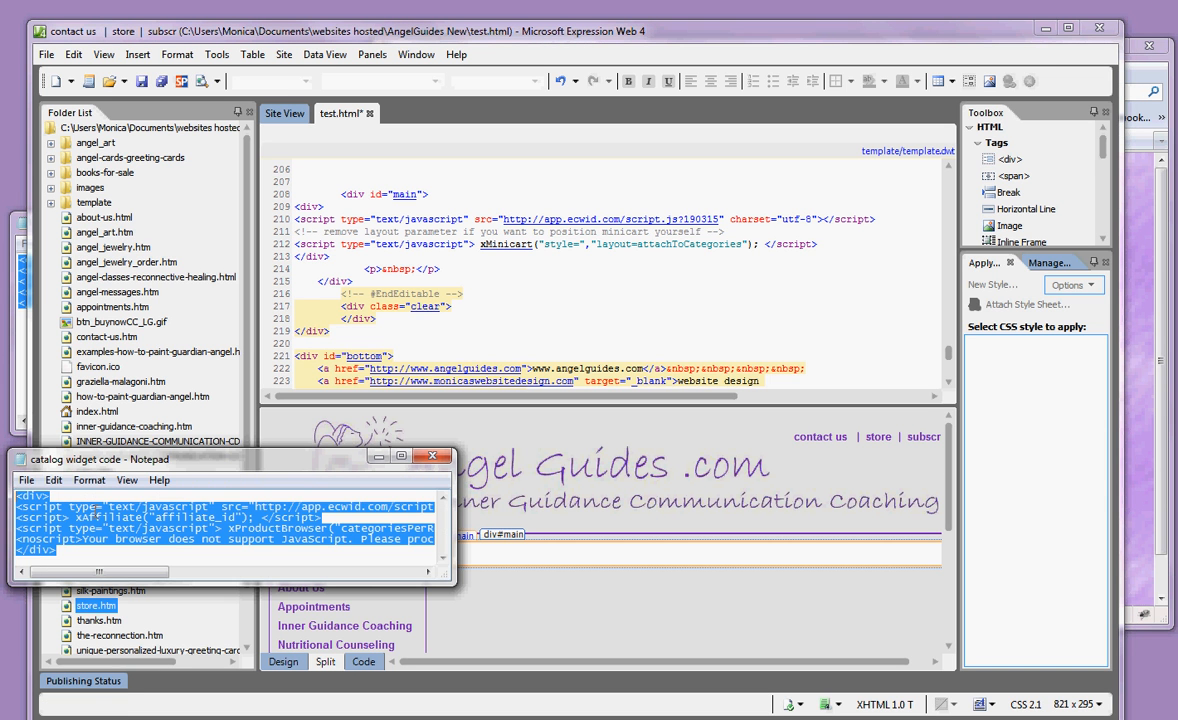
pyautogui.rightClick(230, 530)
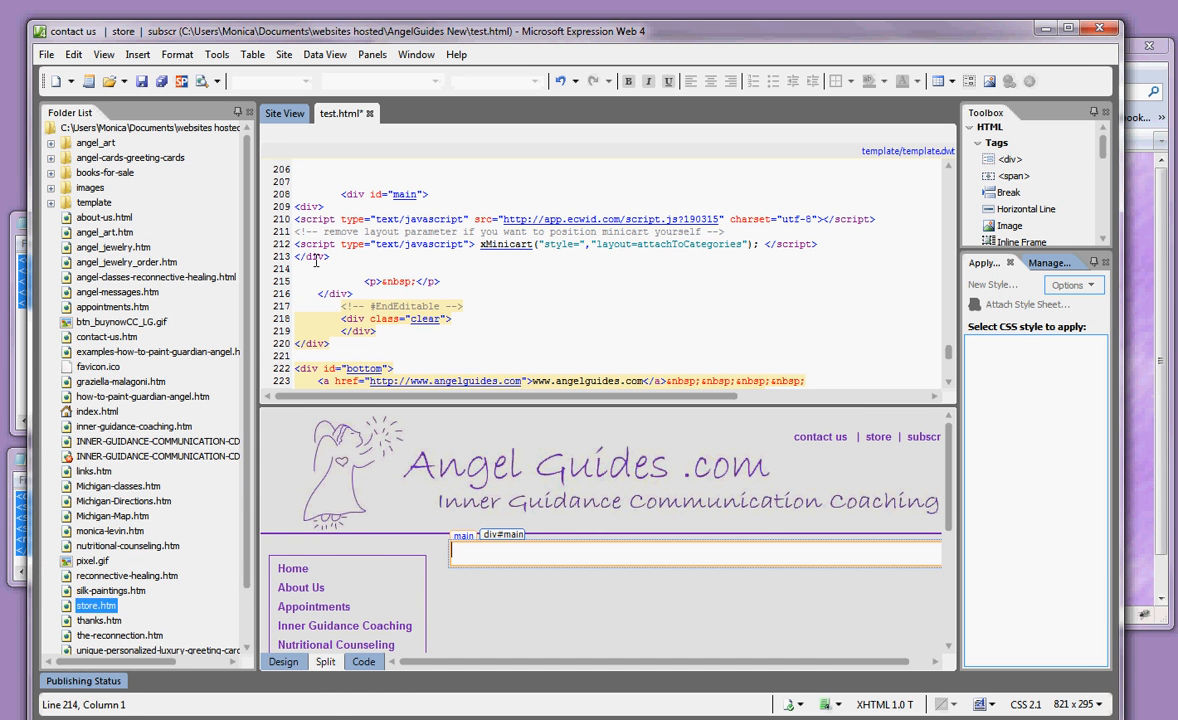
pyautogui.rightClick(316, 260)
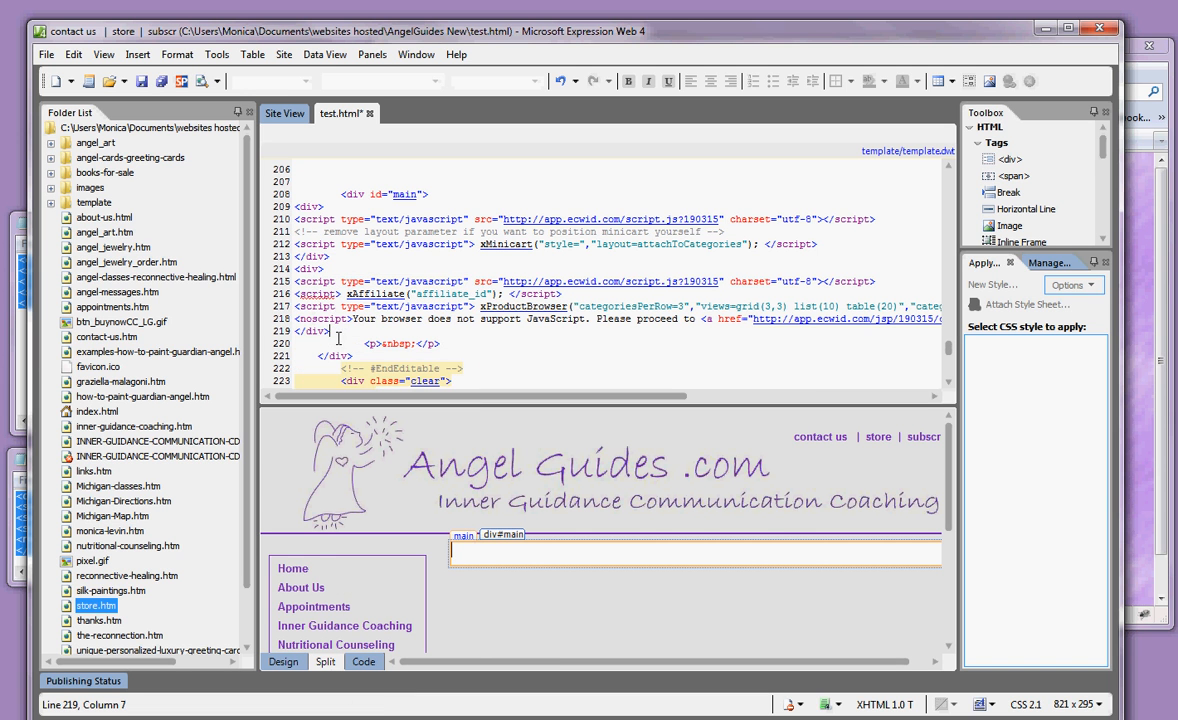
pyautogui.click(46, 54)
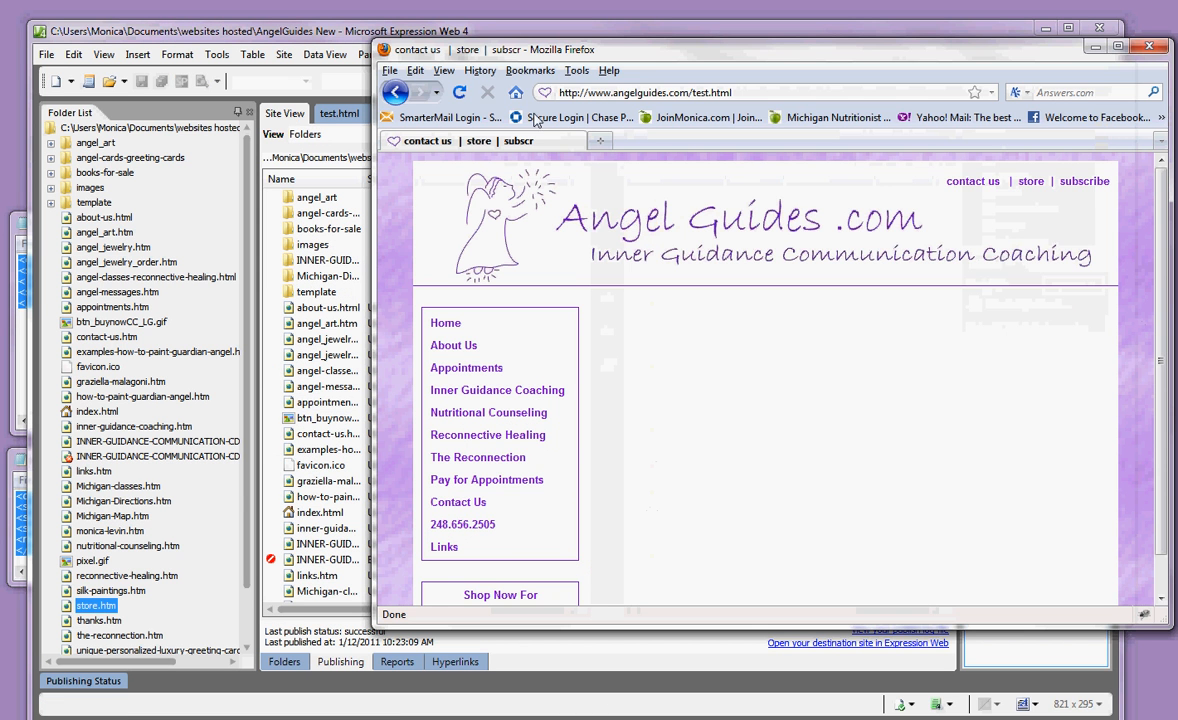
# Reload test.html in Firefox so the Shopping Bag and Store category products appear
pyautogui.click(460, 92)
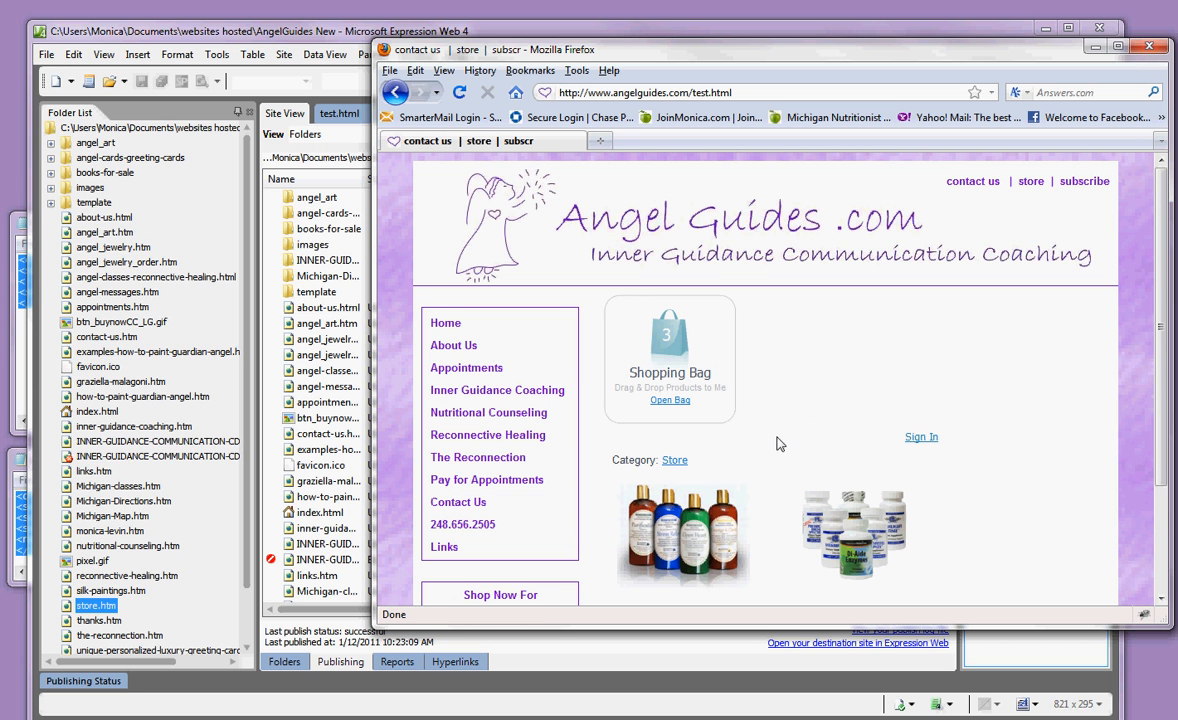
pyautogui.moveTo(700, 540)
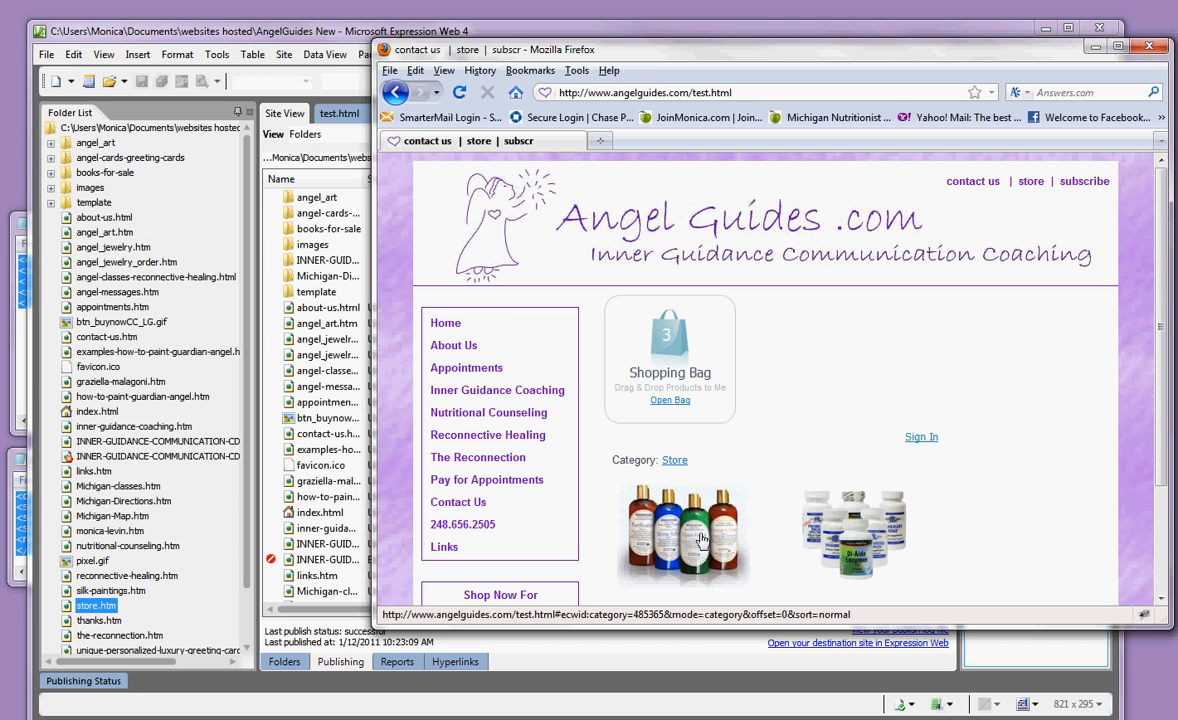
pyautogui.moveTo(692, 358)
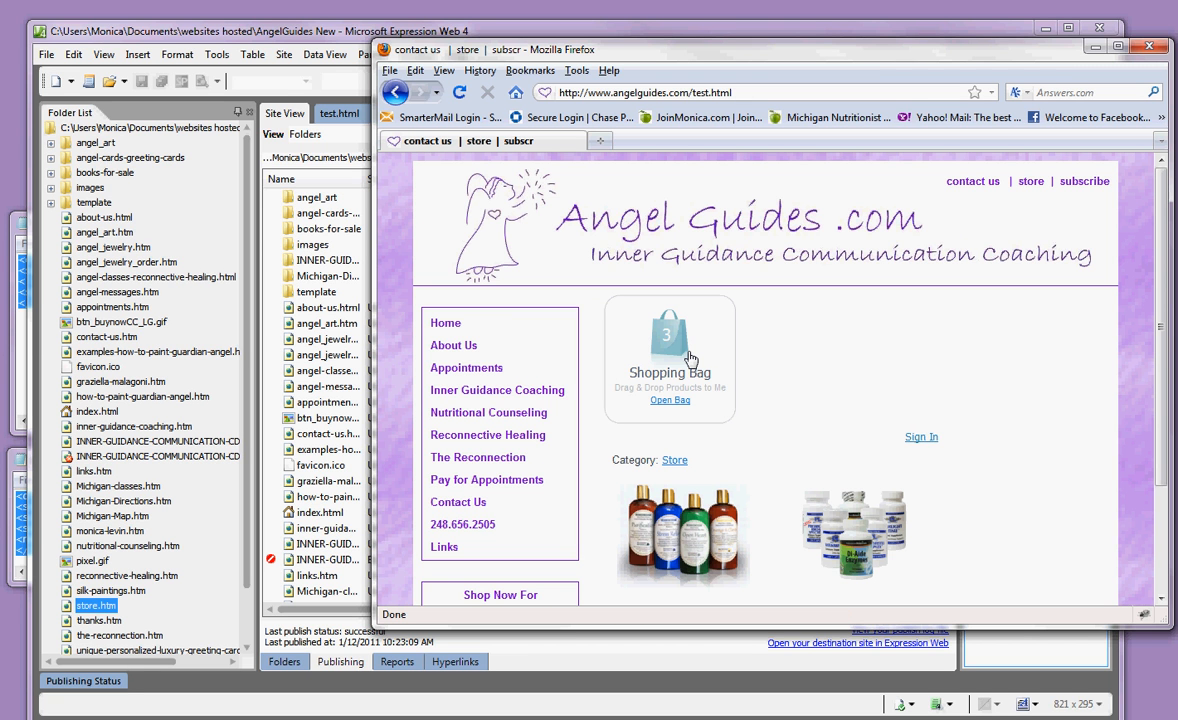
pyautogui.moveTo(748, 396)
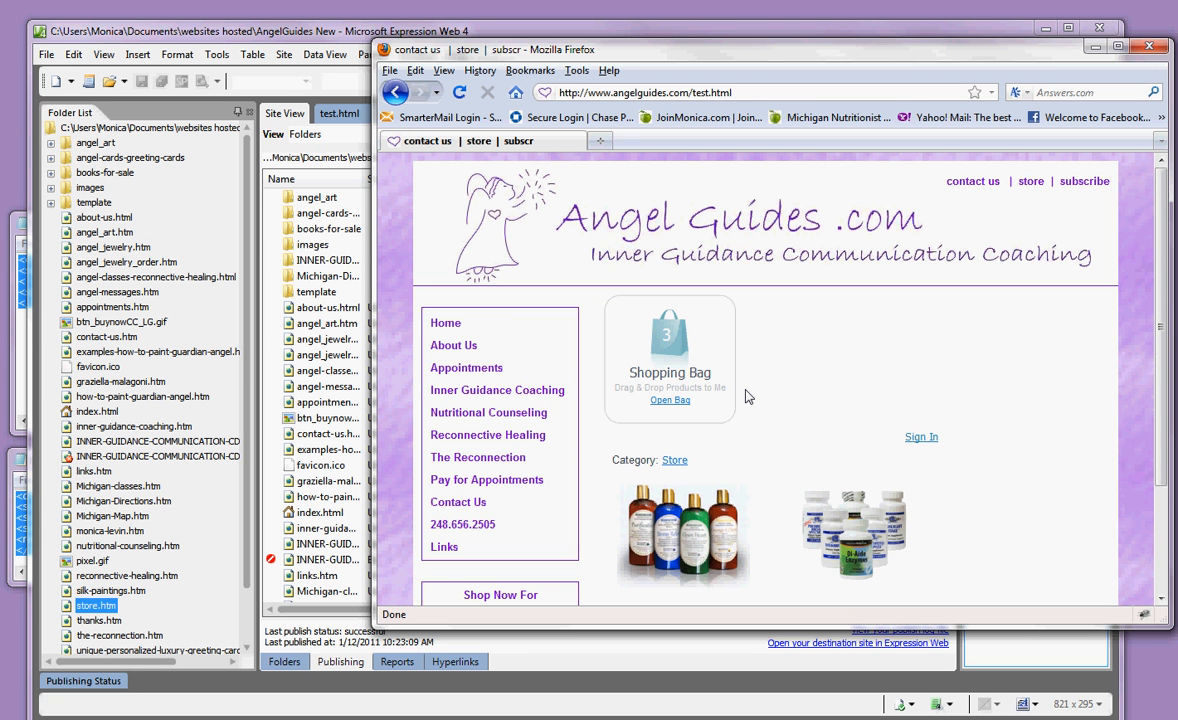
pyautogui.moveTo(730, 392)
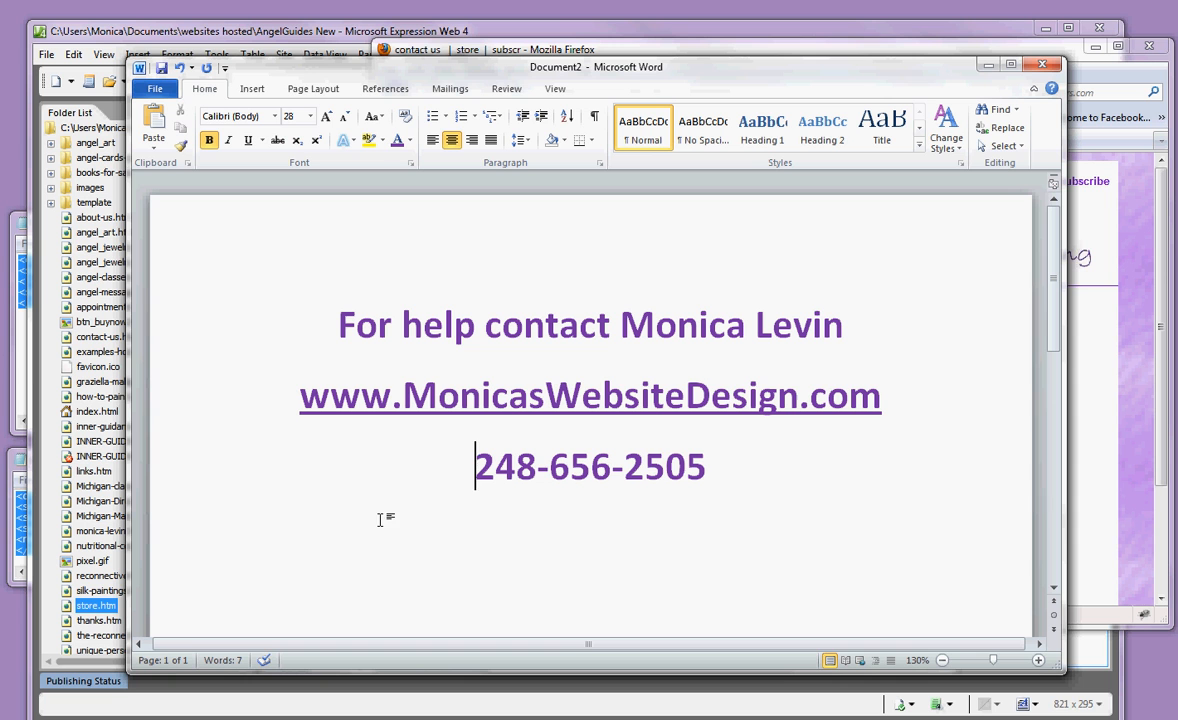
pyautogui.moveTo(1016, 658)
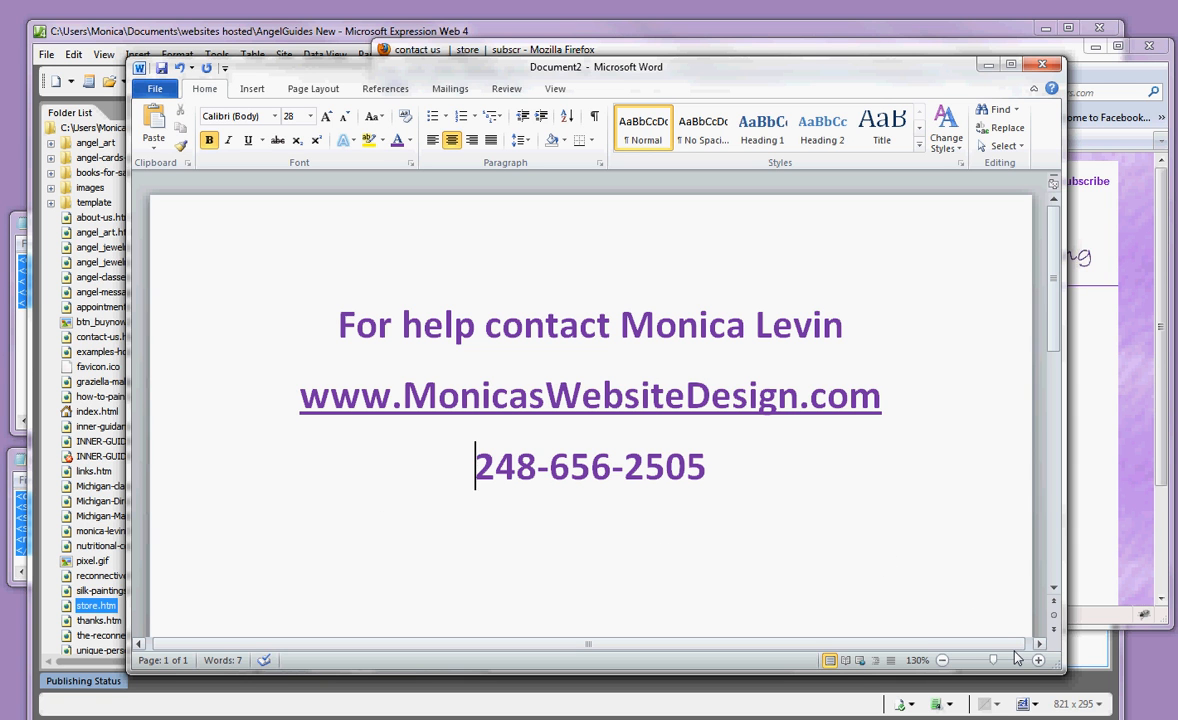